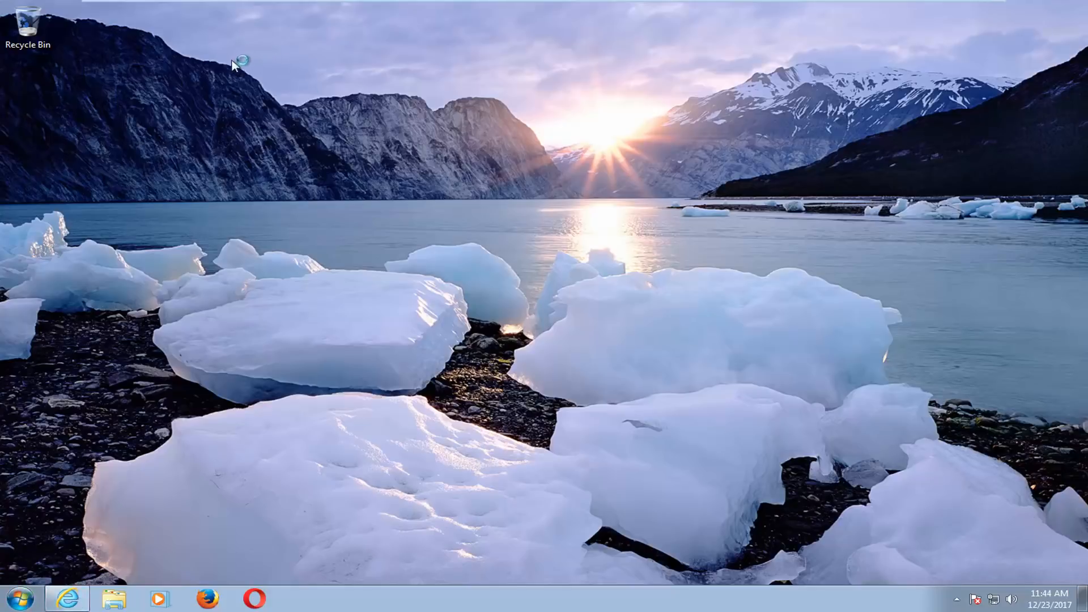
Launch Internet Explorer from the taskbar to reach the WUD program files page
left_click(66, 597)
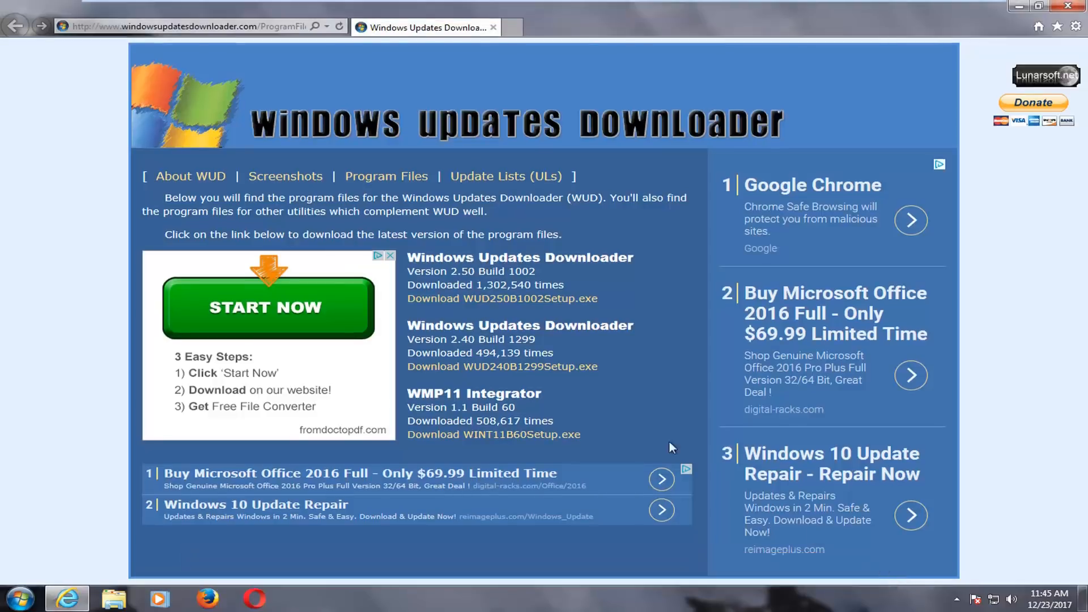
mouse_move(385, 176)
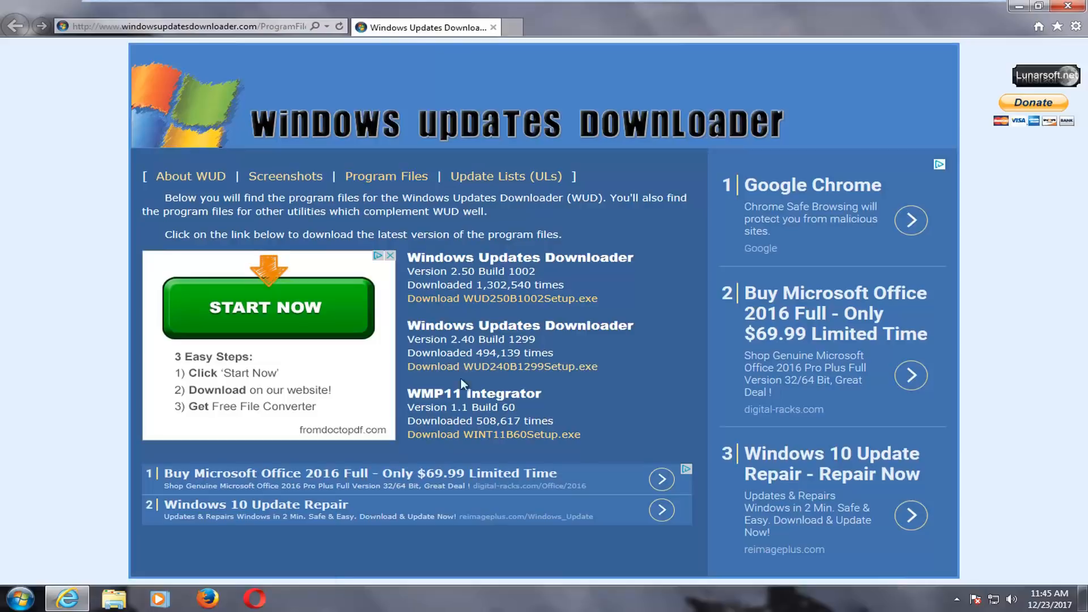
mouse_move(500, 299)
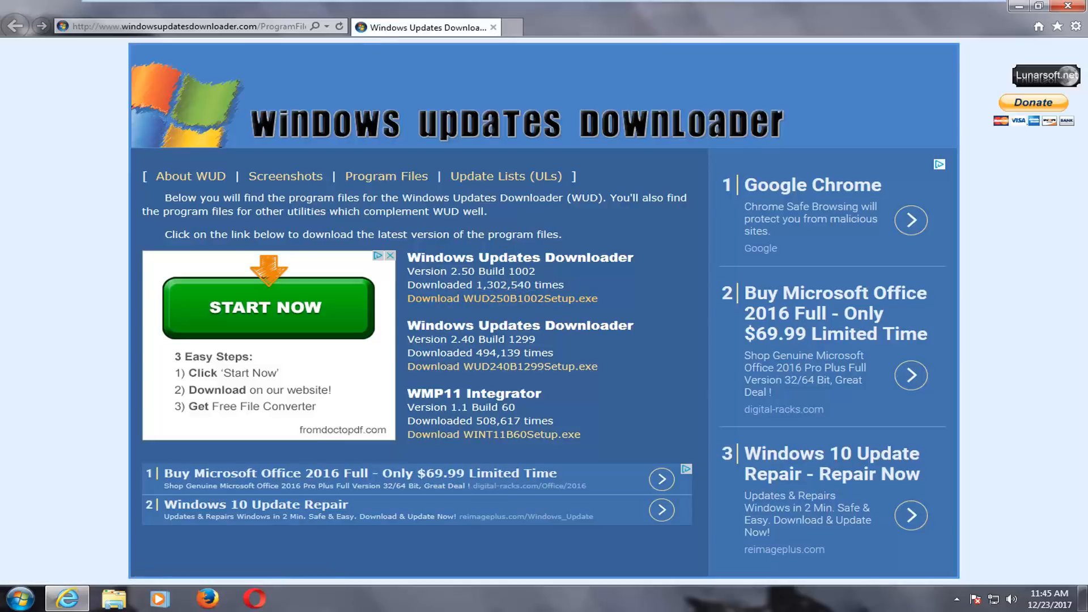
Download WUD250B1002Setup.exe and run it despite the unverified publisher warning
left_click(501, 298)
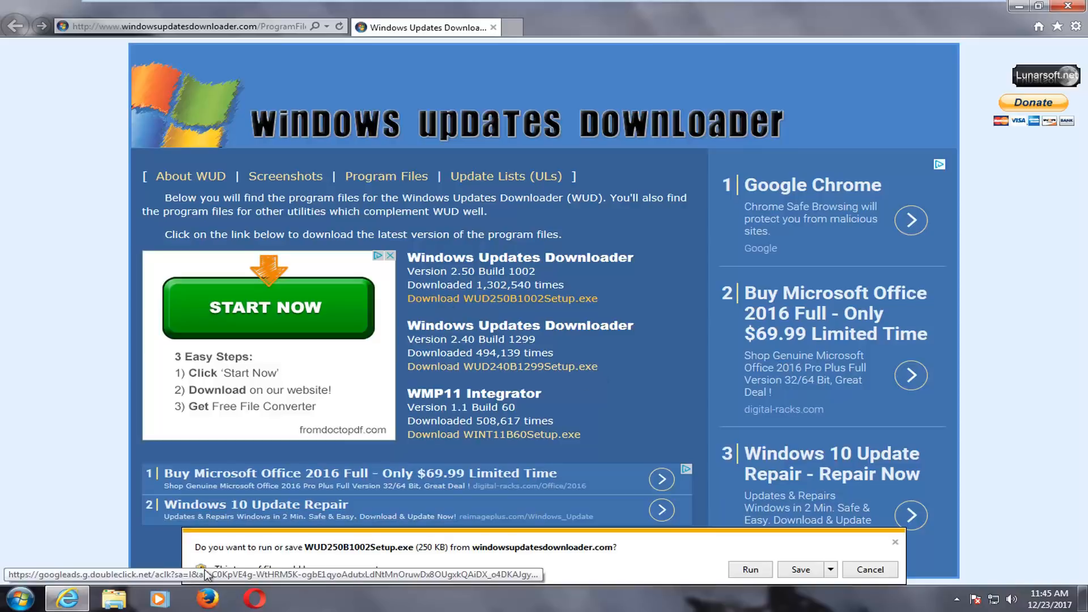
left_click(750, 569)
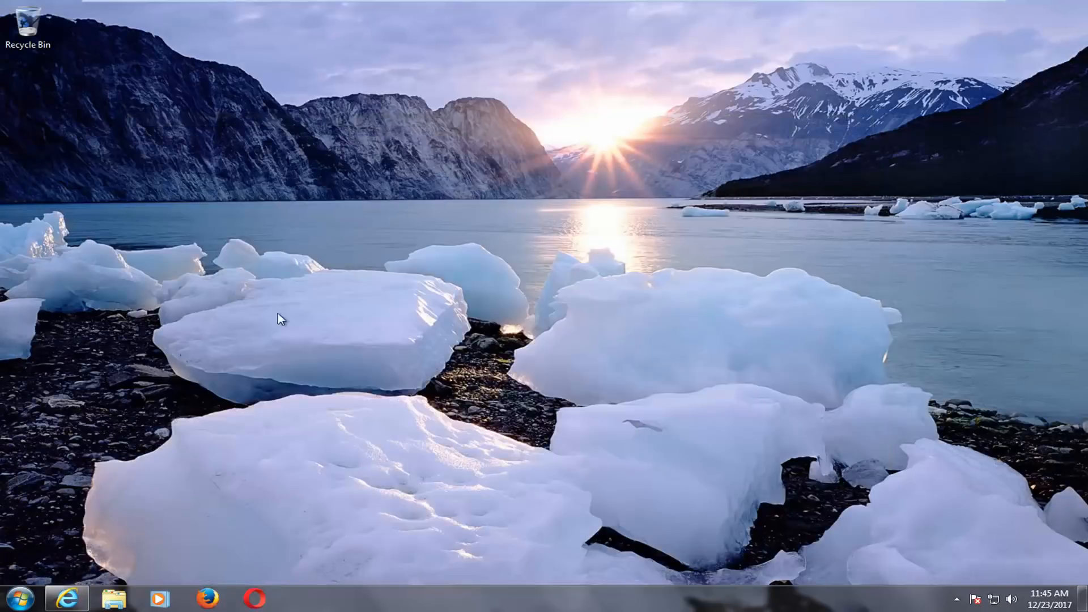
mouse_move(168, 525)
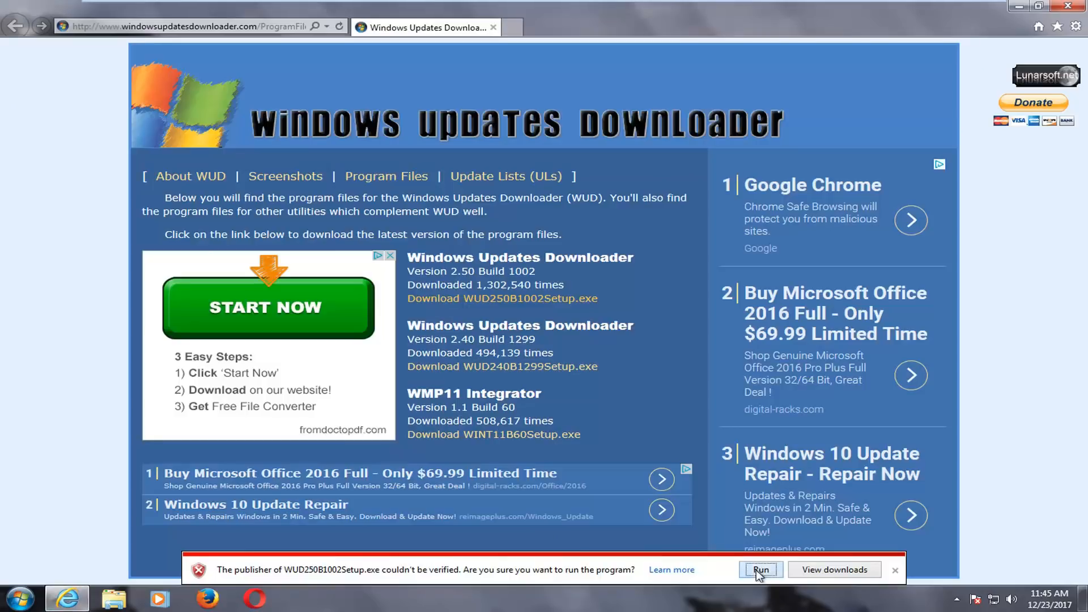
left_click(760, 569)
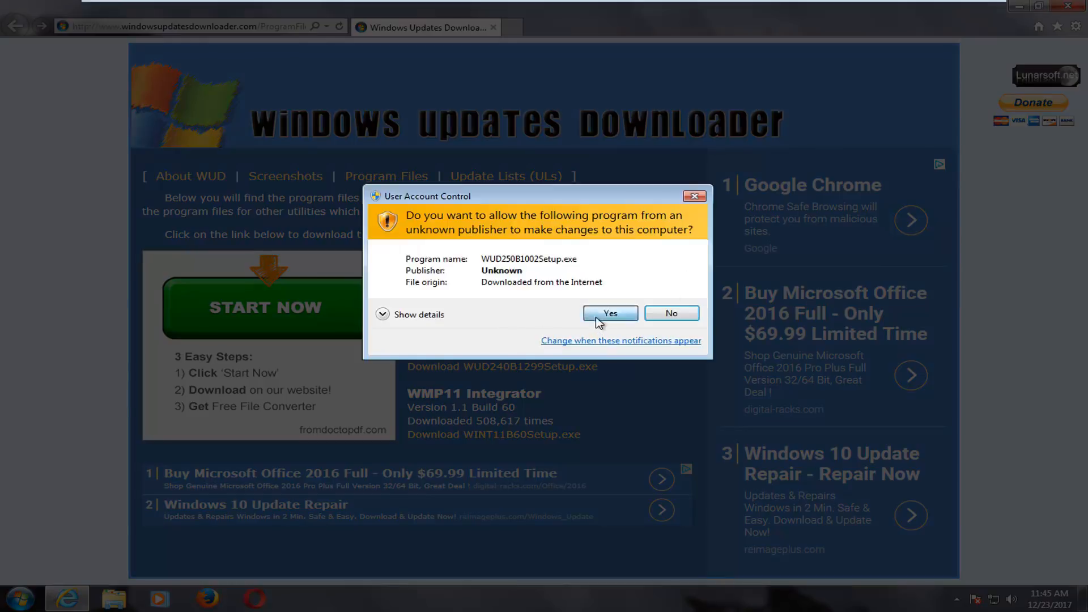
Approve UAC and install to the default Program Files folder with desktop shortcuts enabled
left_click(610, 313)
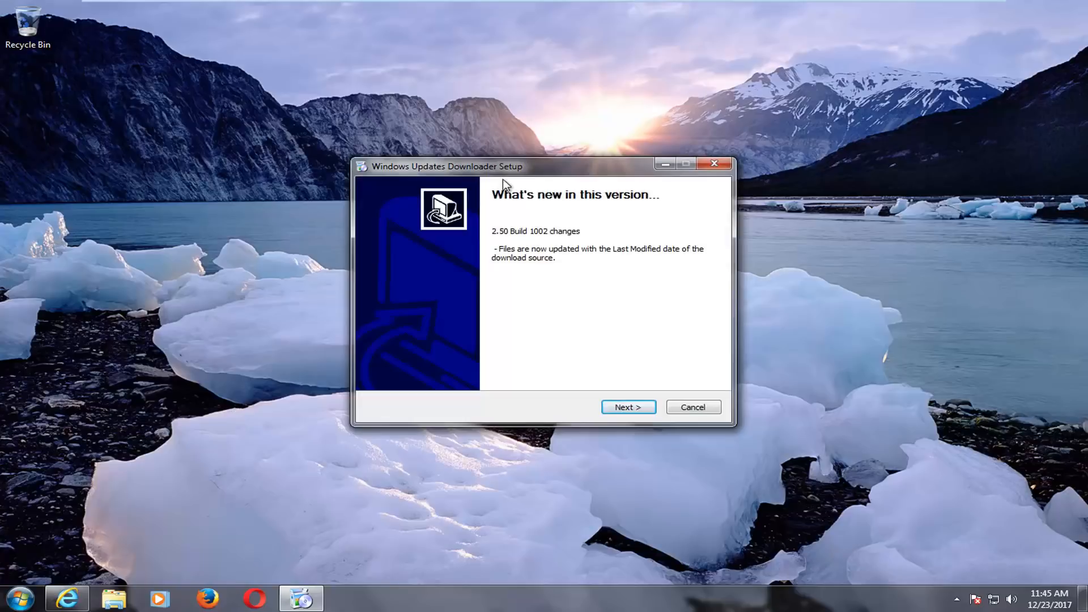
mouse_move(619, 389)
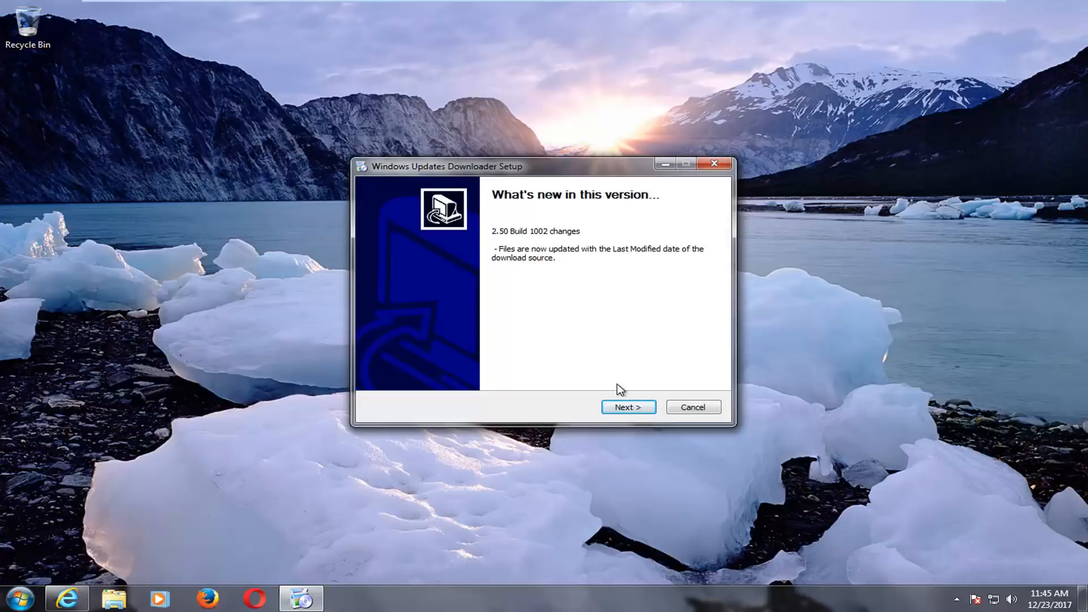
left_click(626, 407)
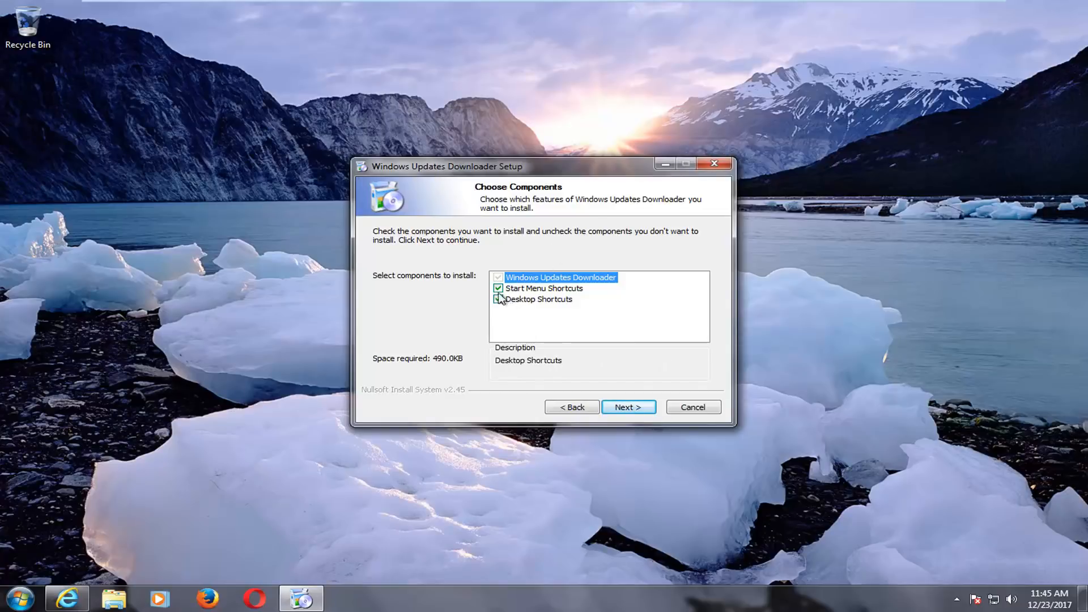
left_click(498, 299)
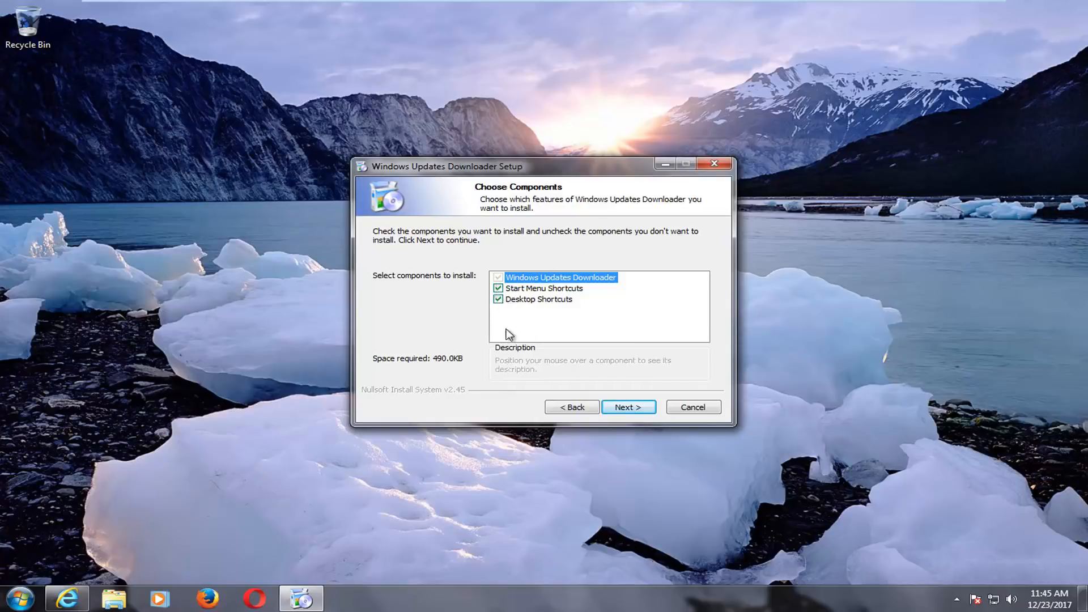
left_click(627, 408)
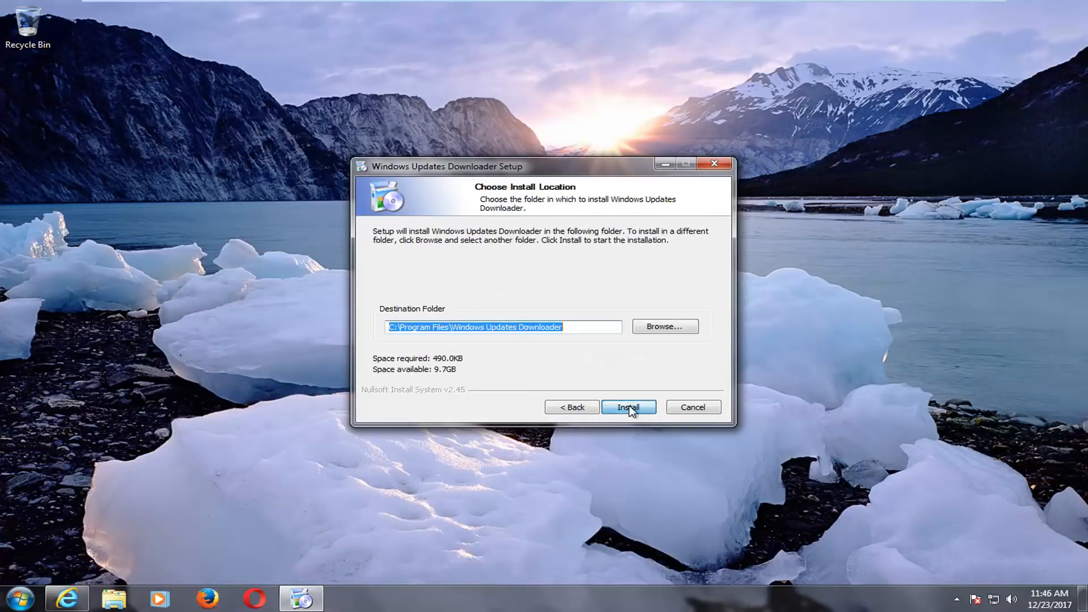
mouse_move(24, 214)
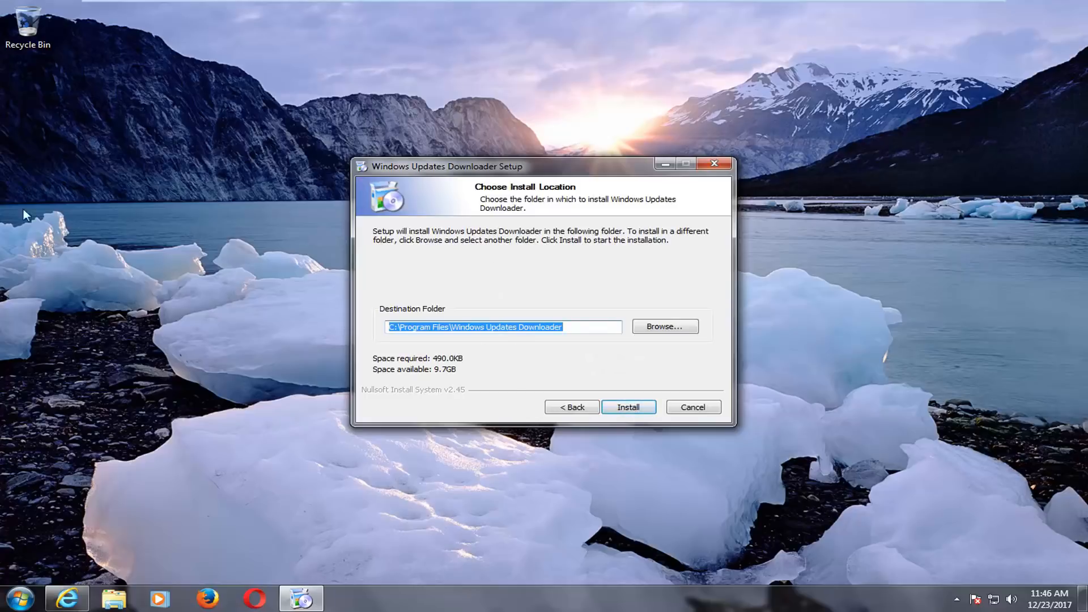
mouse_move(475, 320)
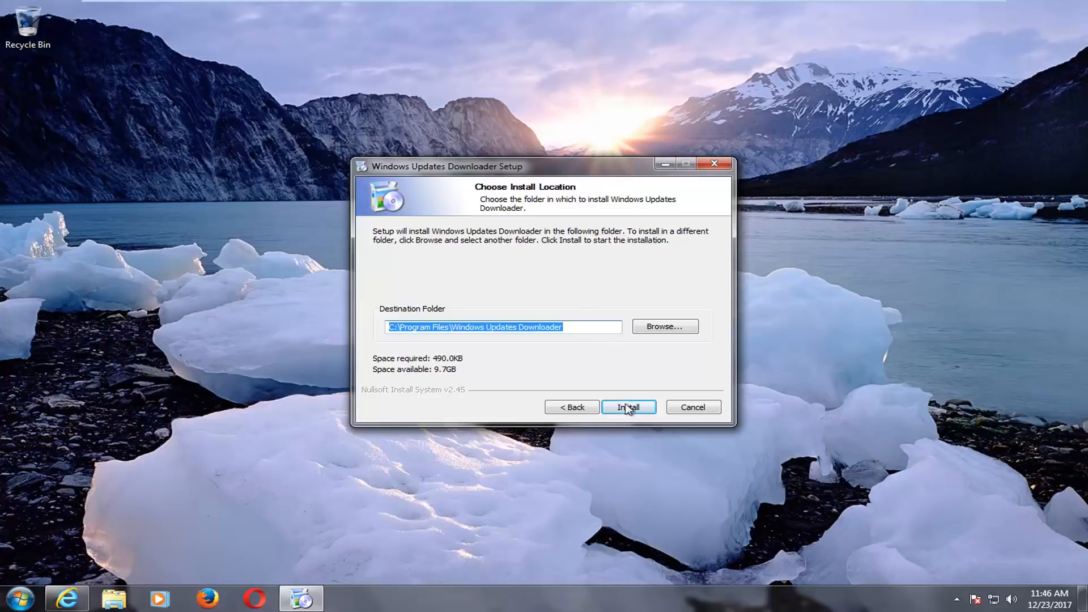
left_click(628, 407)
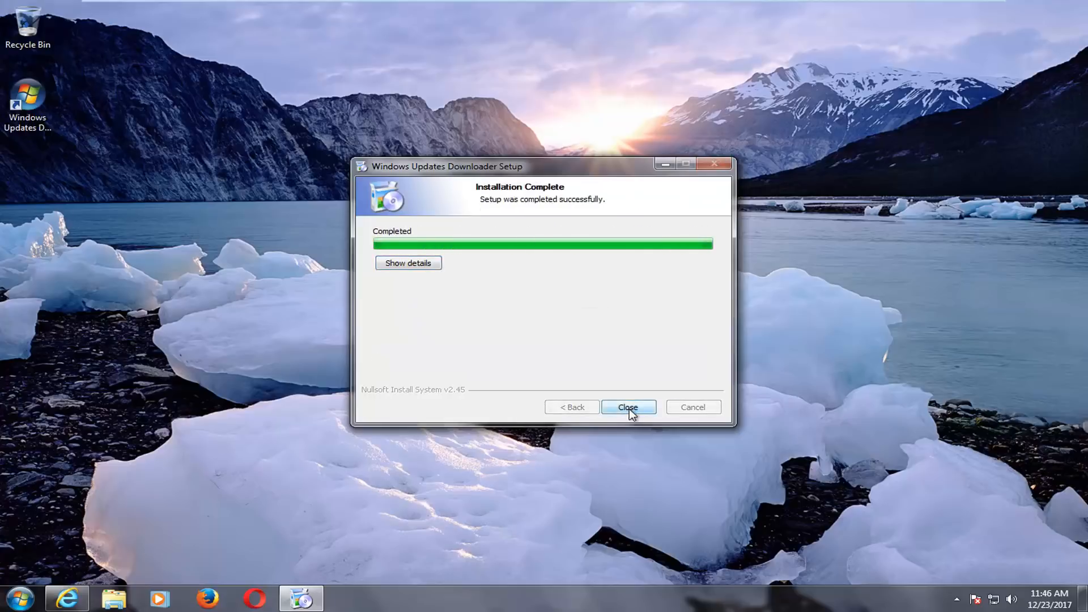
Finish setup and view the Windows 7 SP1 x86 list's Security Updates (103) category
left_click(628, 407)
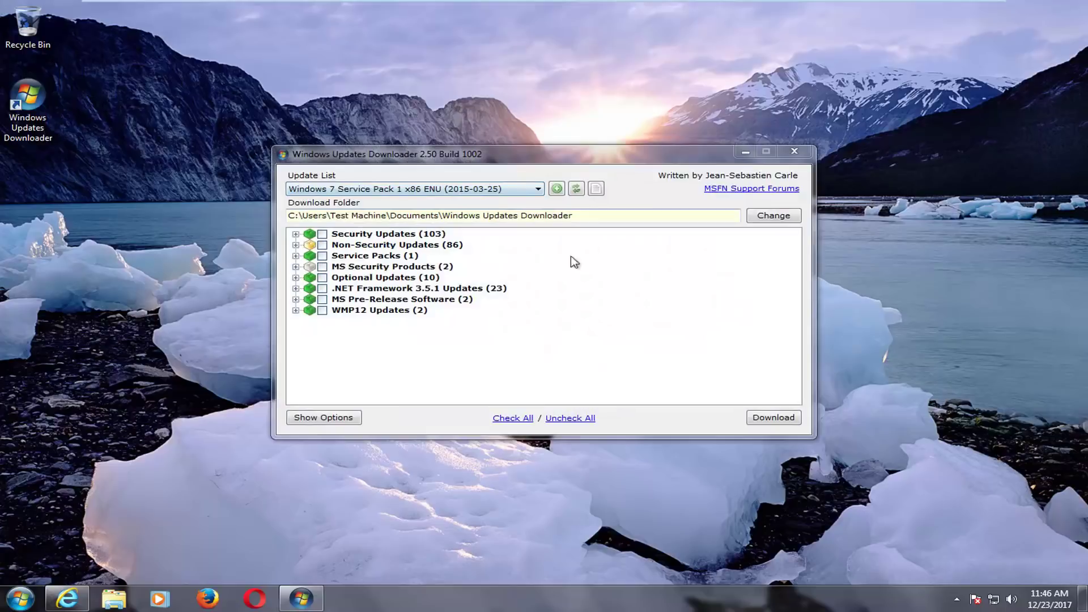
mouse_move(393, 233)
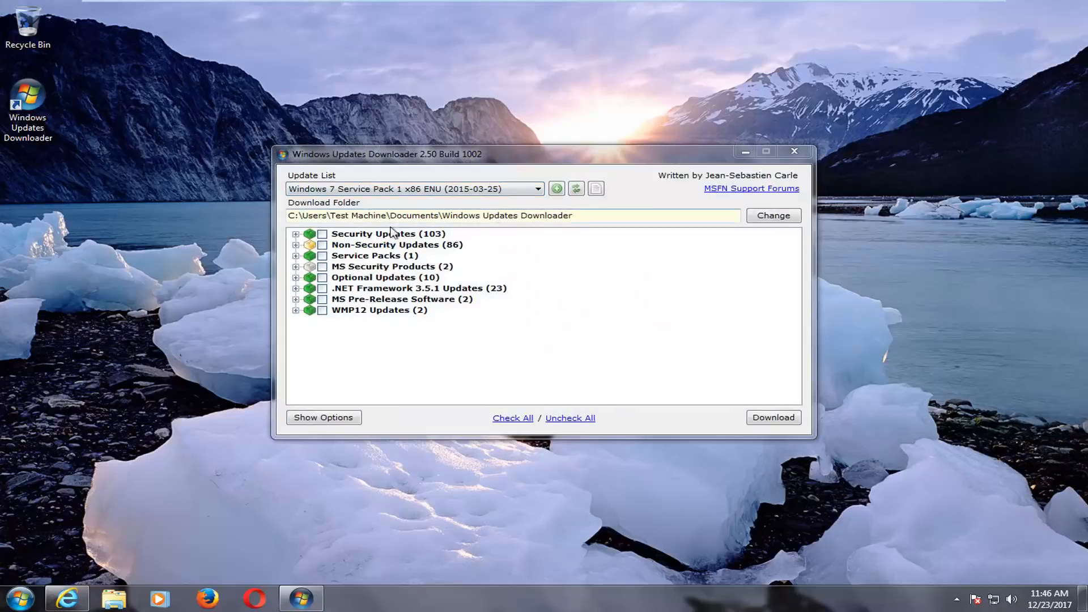
mouse_move(326, 340)
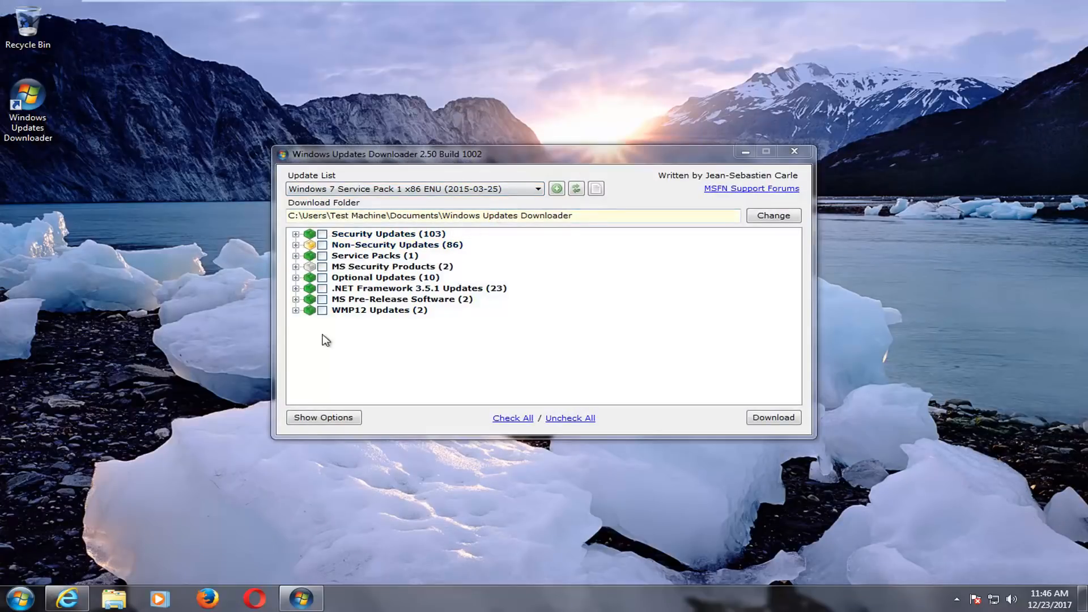
left_click(296, 234)
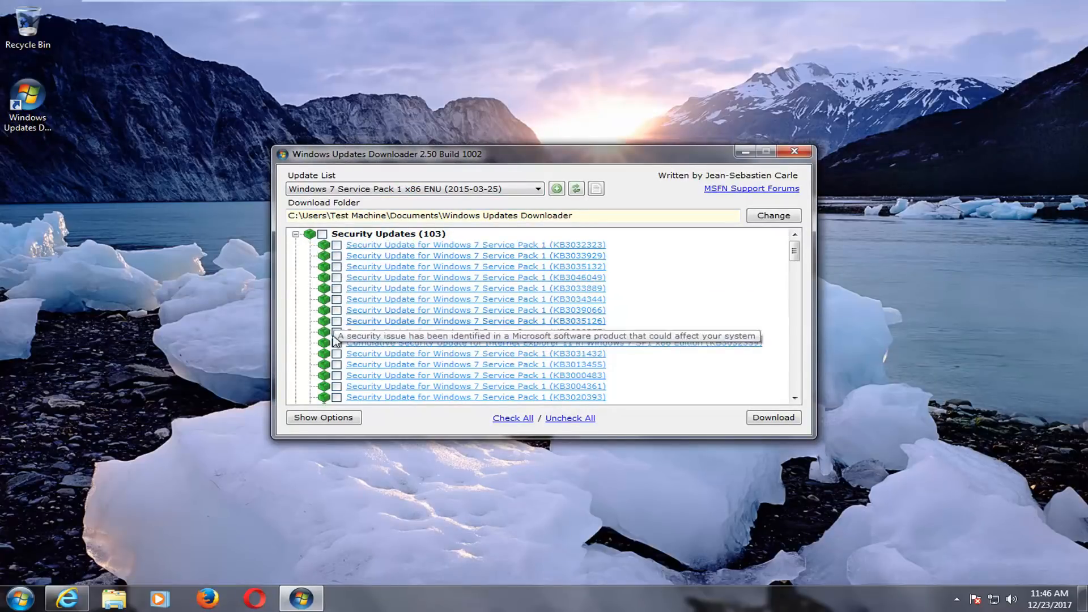
left_click(296, 234)
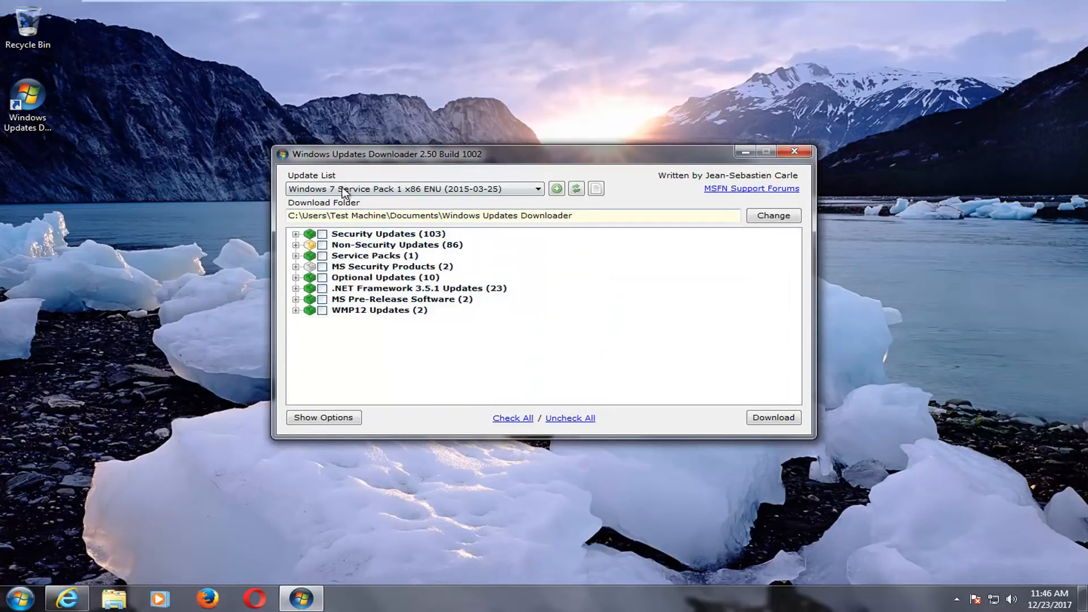
Keep the Windows 7 SP1 list, tick individual Non-Security updates, and start downloading
left_click(537, 189)
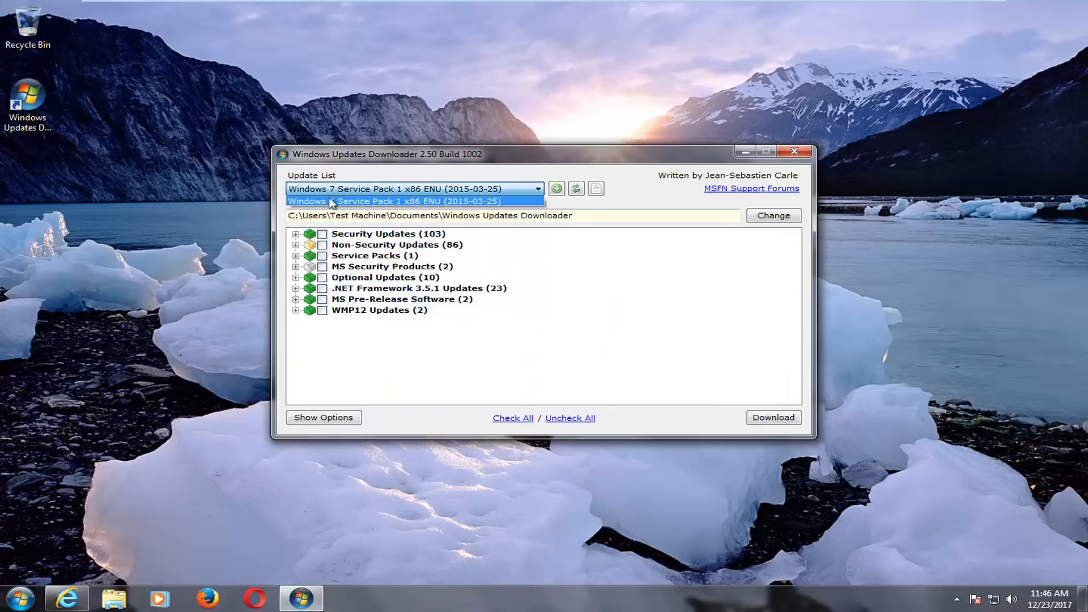
left_click(413, 188)
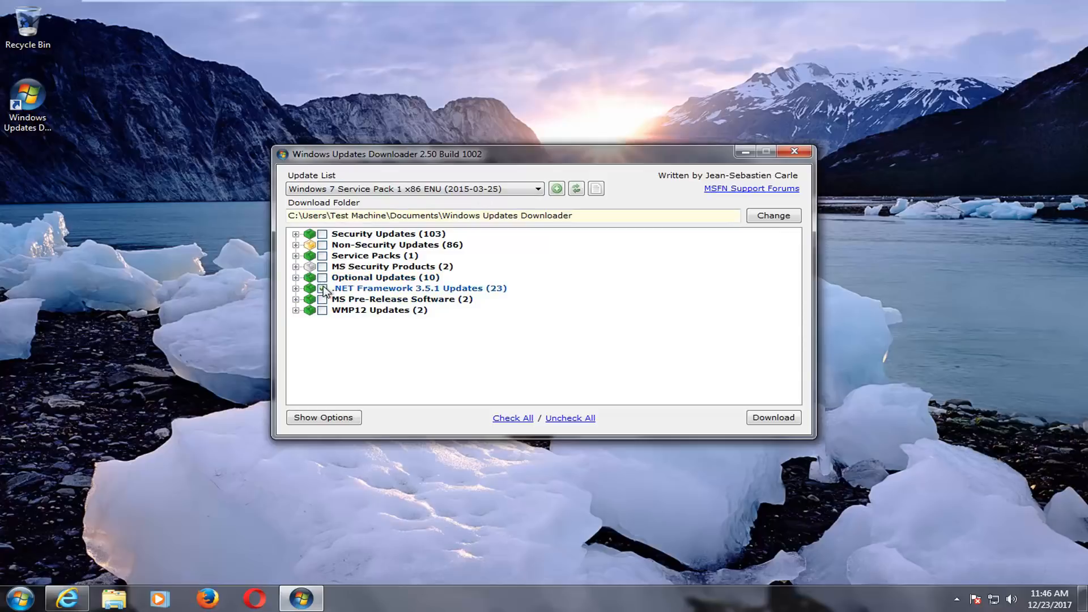
left_click(322, 244)
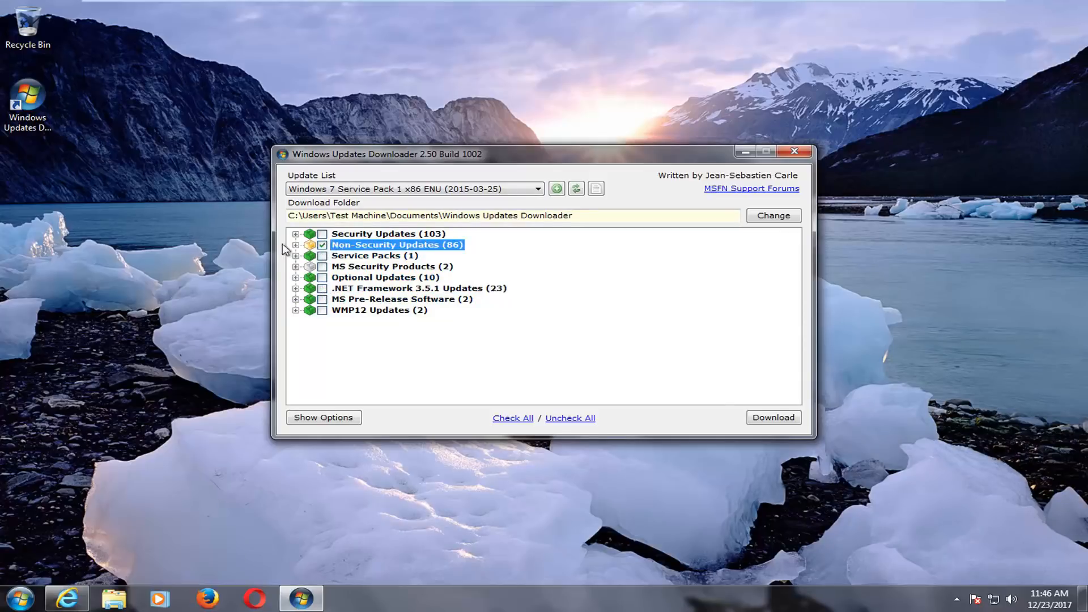
left_click(296, 244)
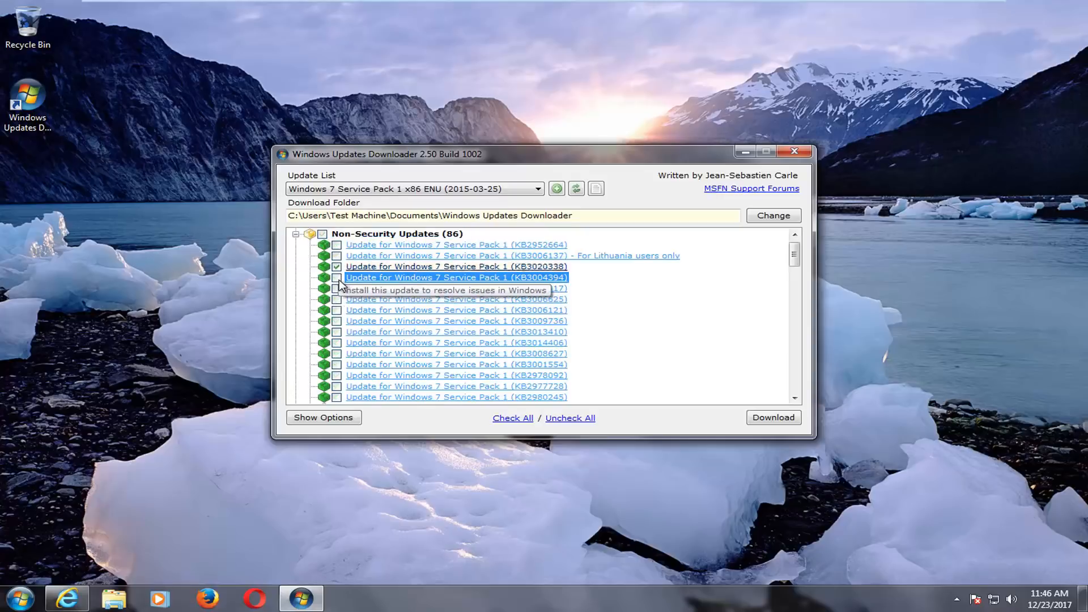
left_click(296, 234)
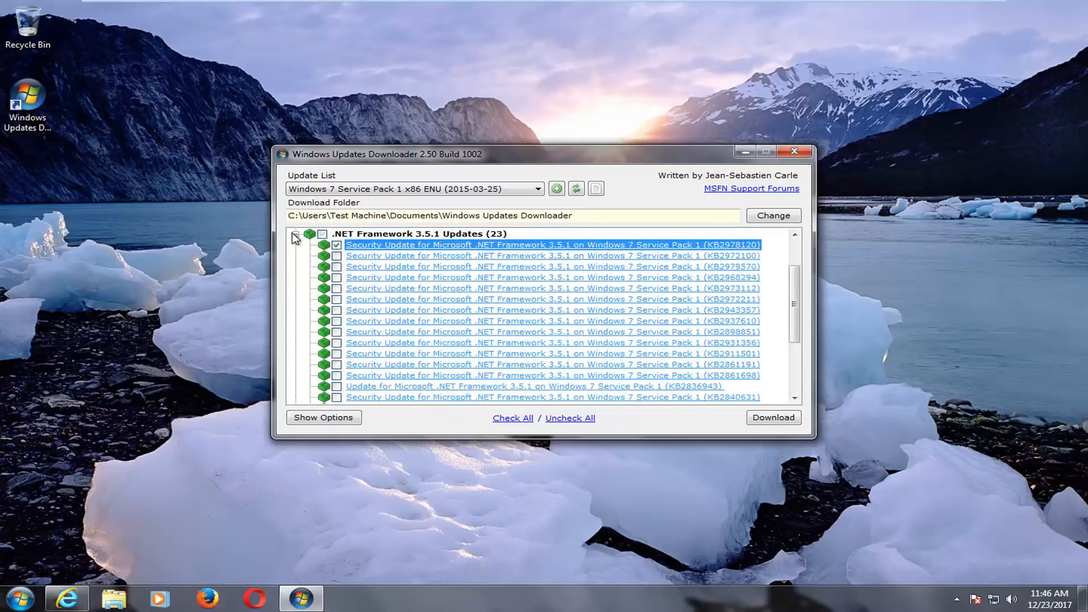
left_click(294, 237)
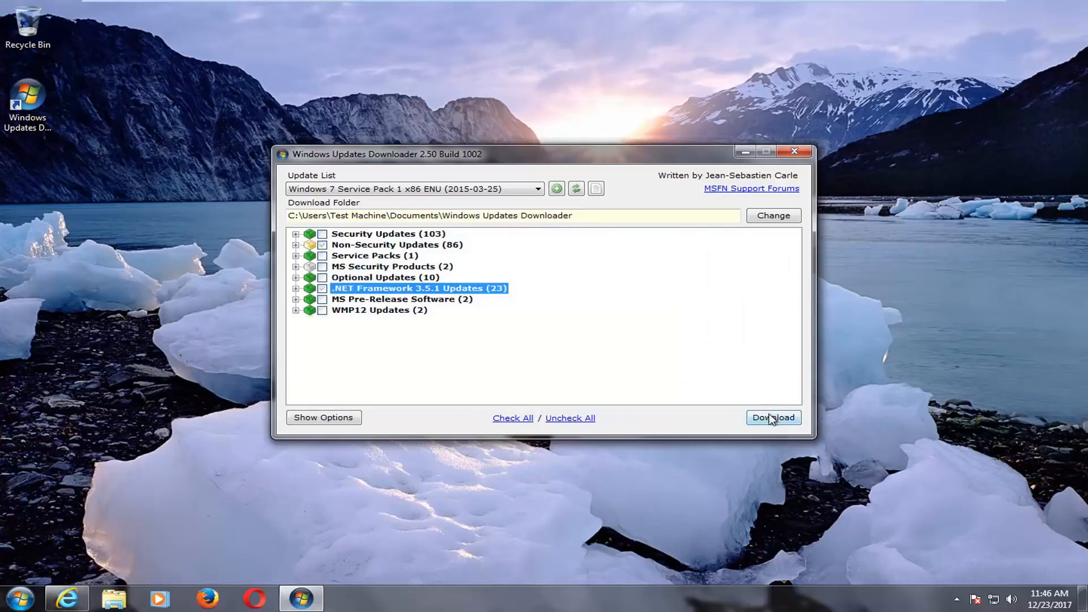
left_click(772, 417)
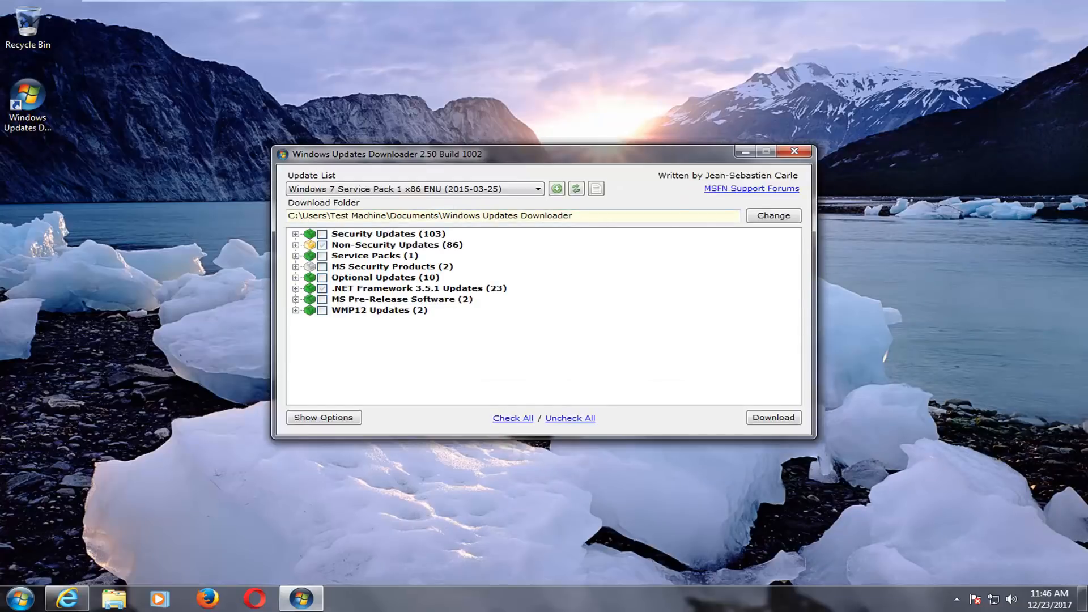
mouse_move(744, 218)
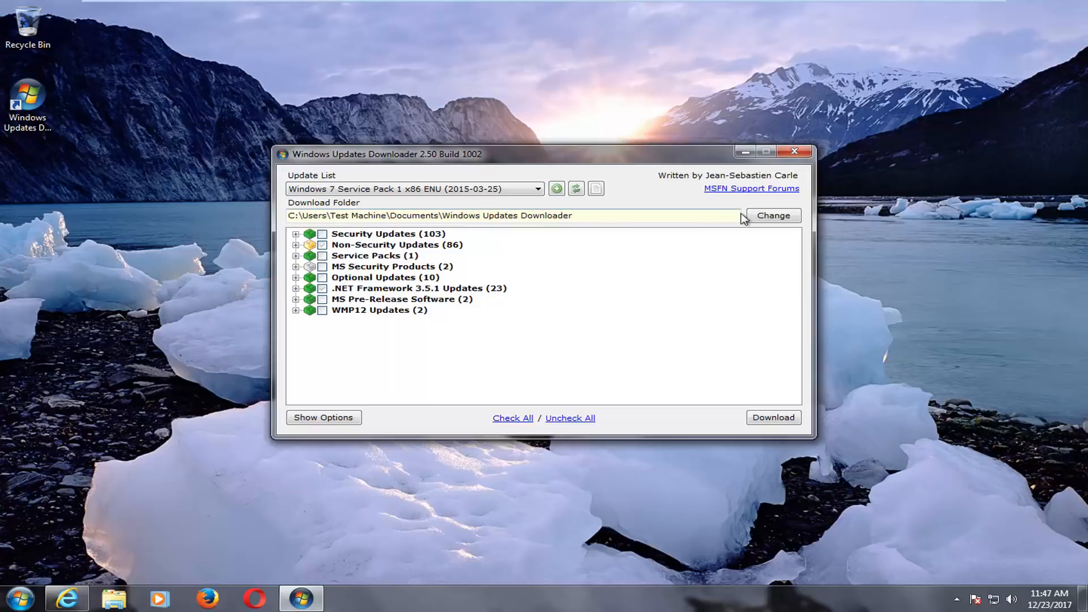
left_click(772, 215)
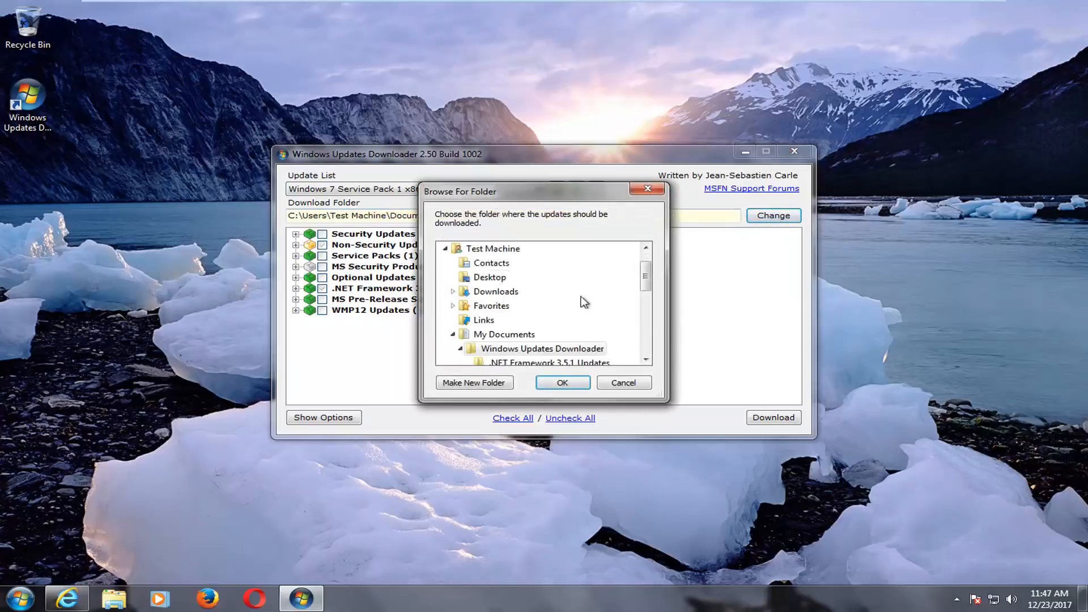
scroll("down", 3)
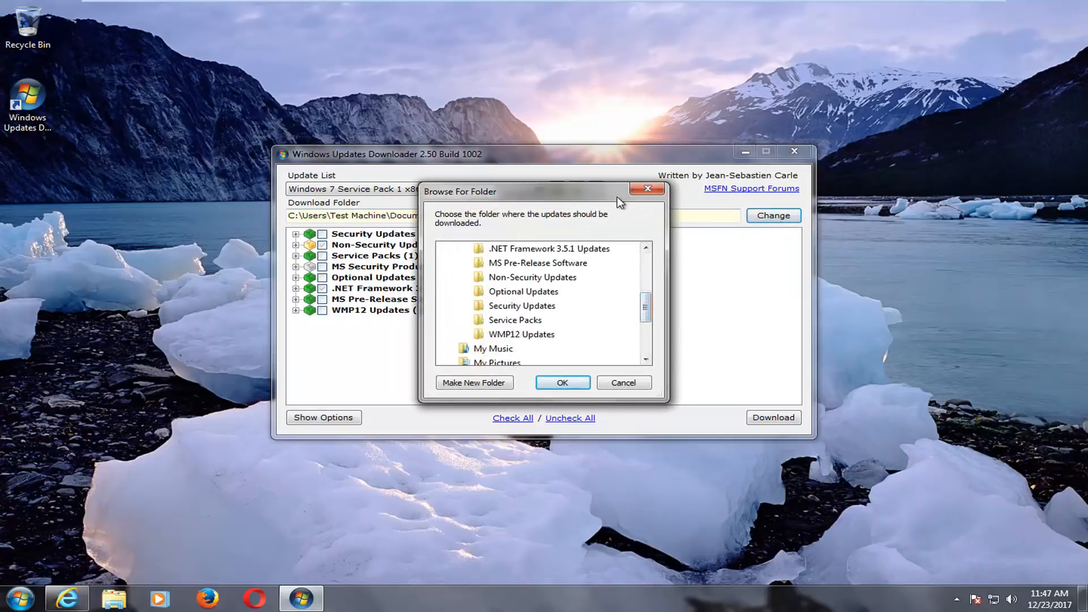
left_click(18, 596)
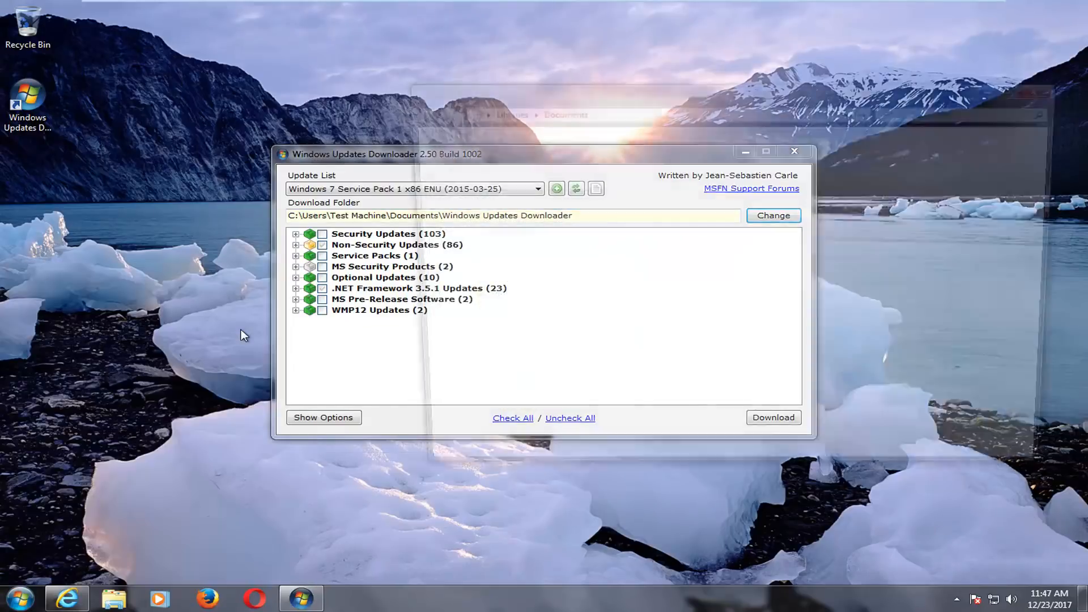
Browse Documents > Windows Updates Downloader, viewing the Optional Updates and WMP12 Updates folders
left_click(113, 598)
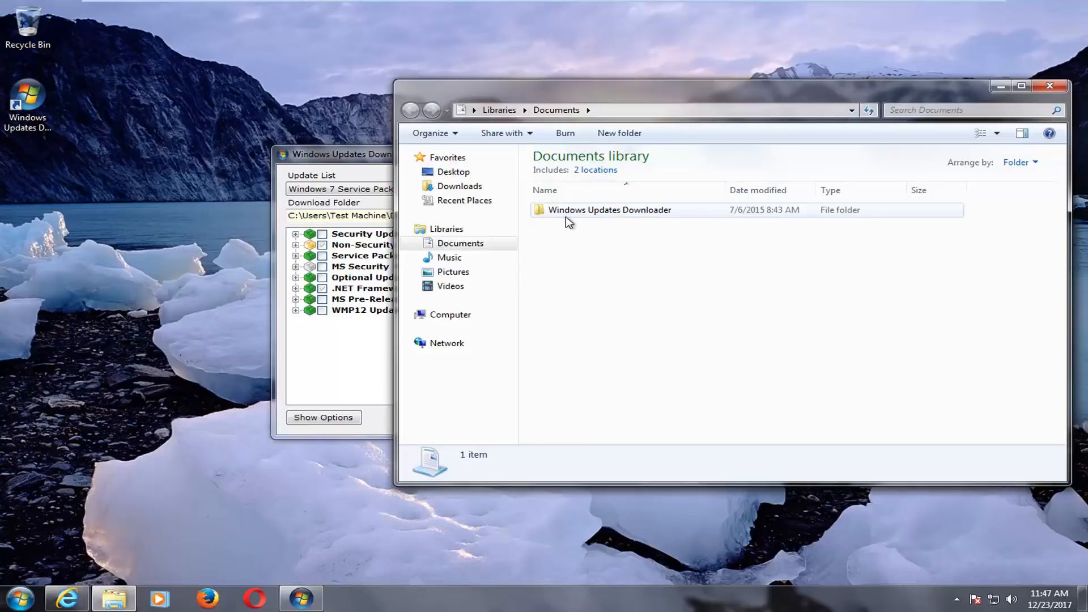
mouse_move(649, 216)
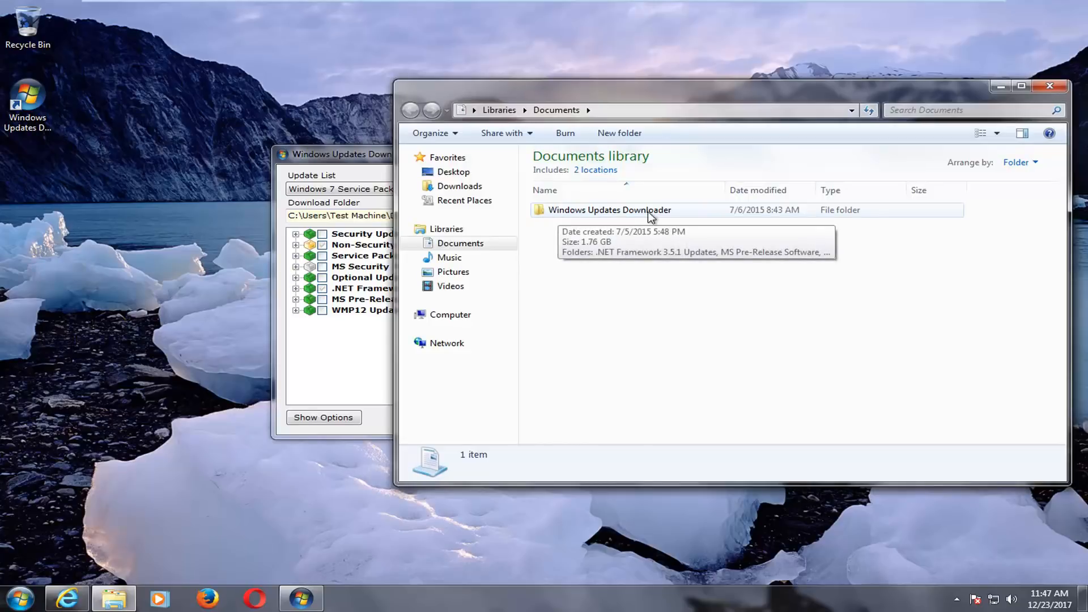
double_click(609, 210)
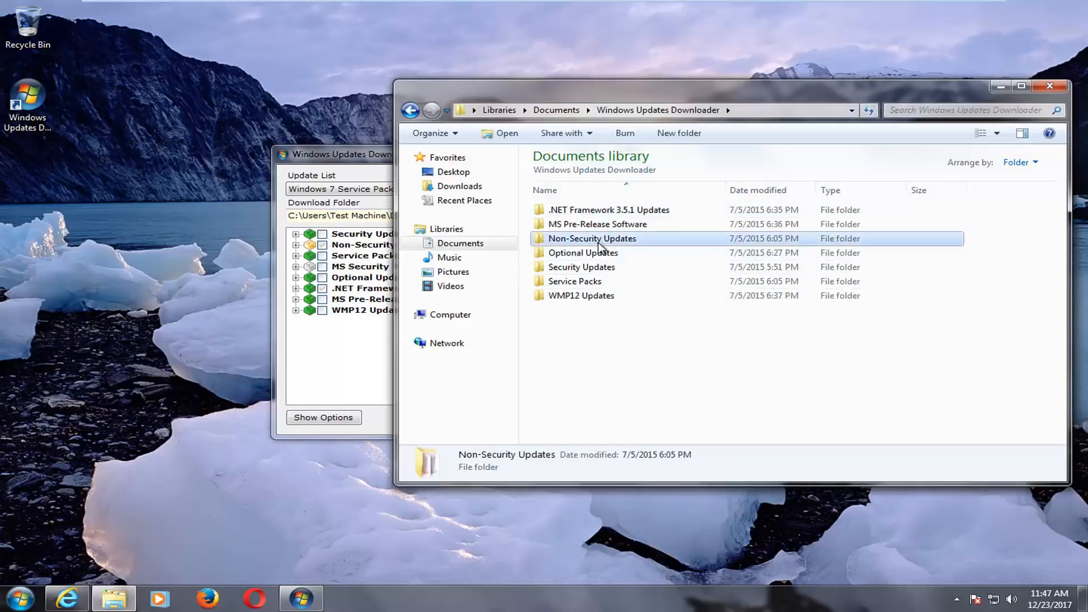
double_click(583, 251)
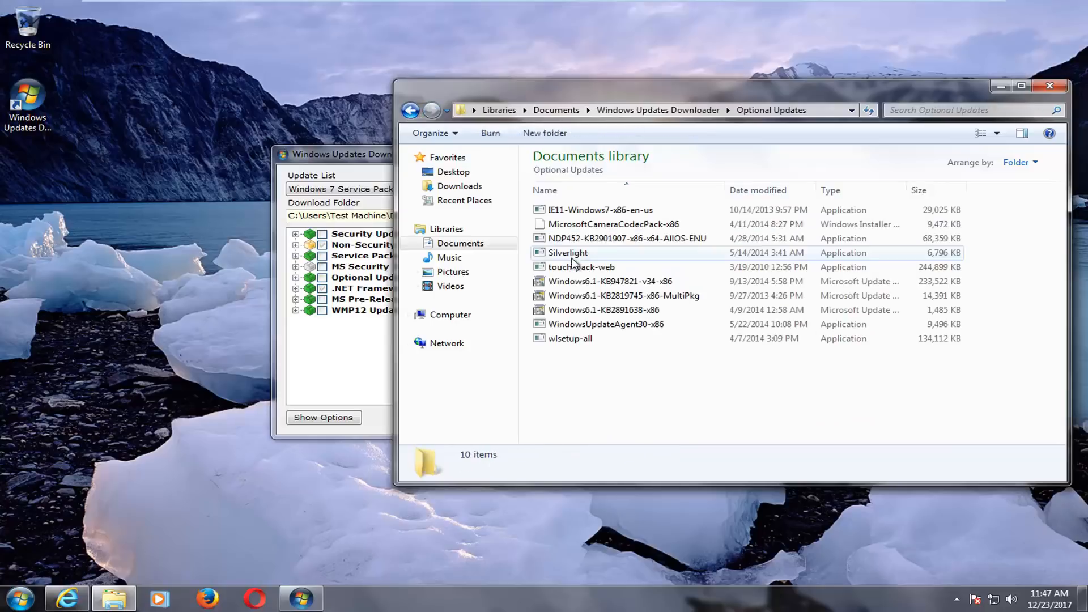
left_click(410, 110)
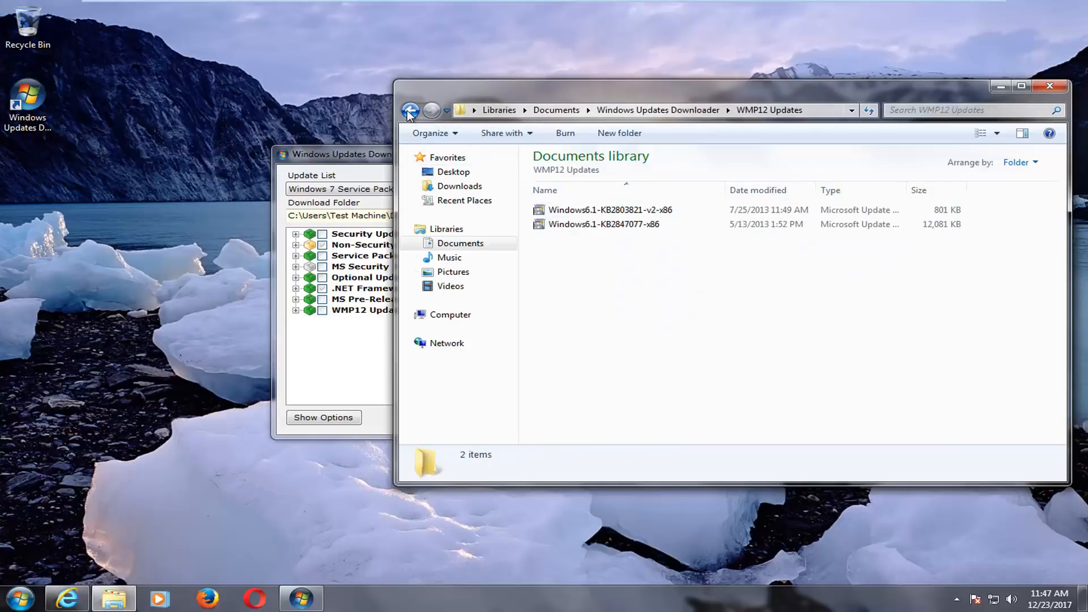
left_click(410, 109)
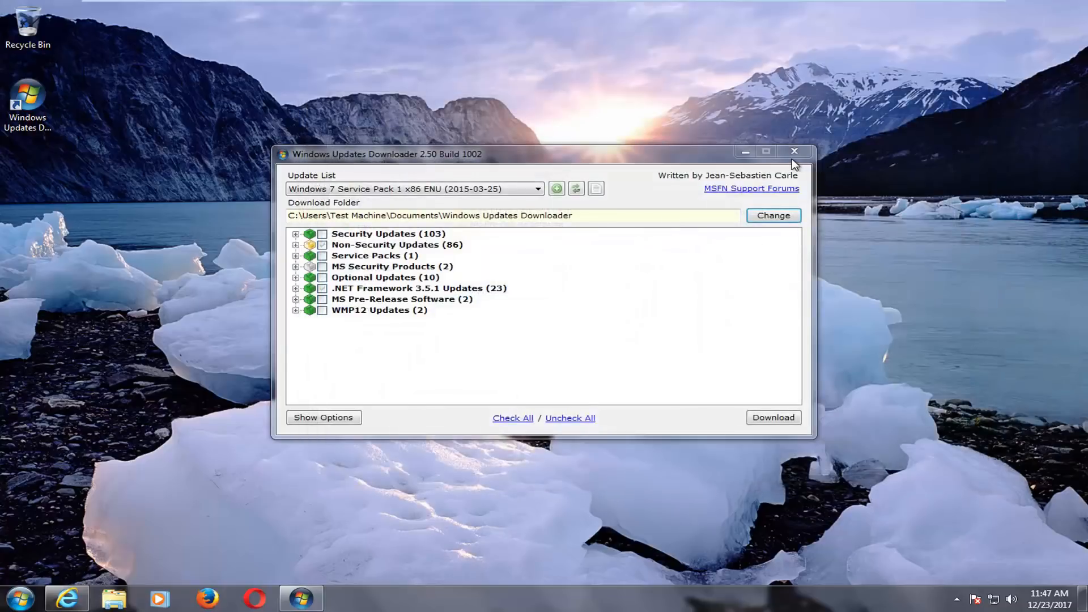
mouse_move(794, 152)
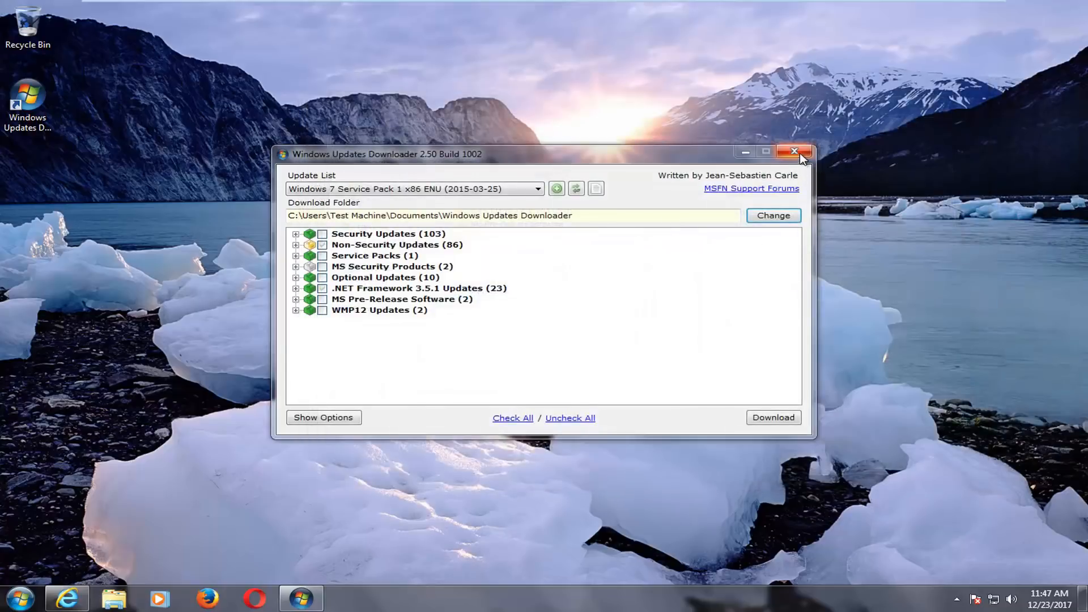
mouse_move(796, 151)
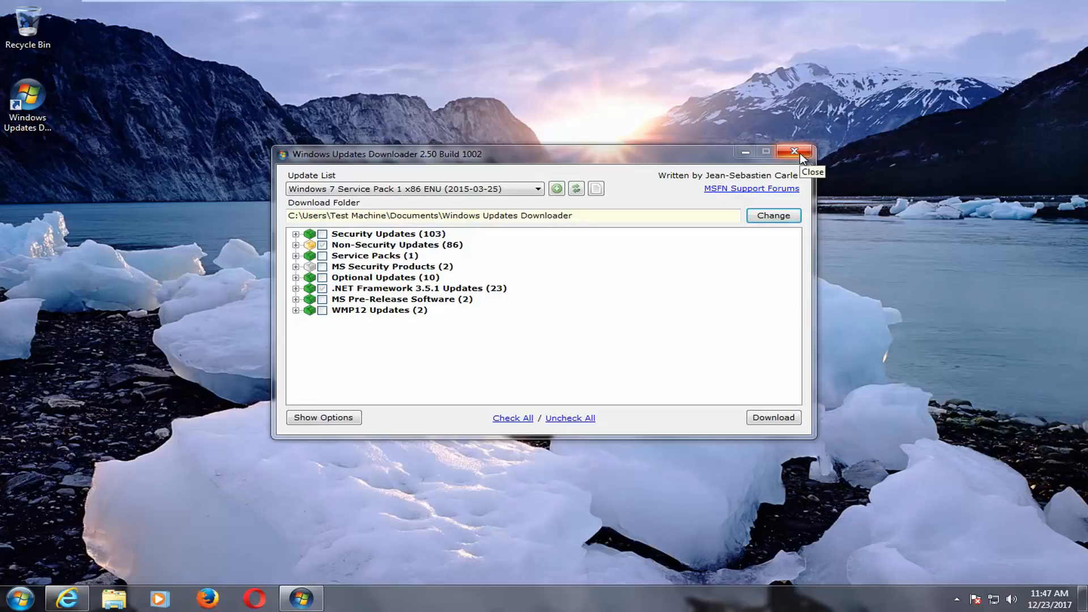